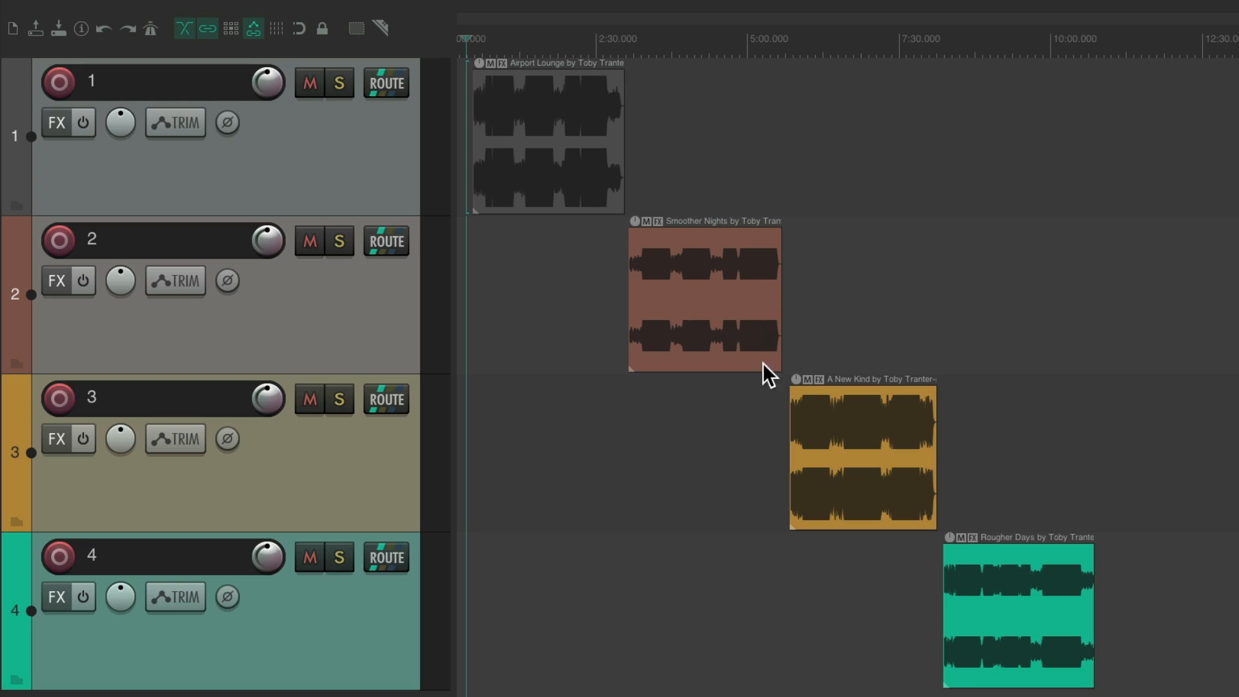
mouse_move(830, 443)
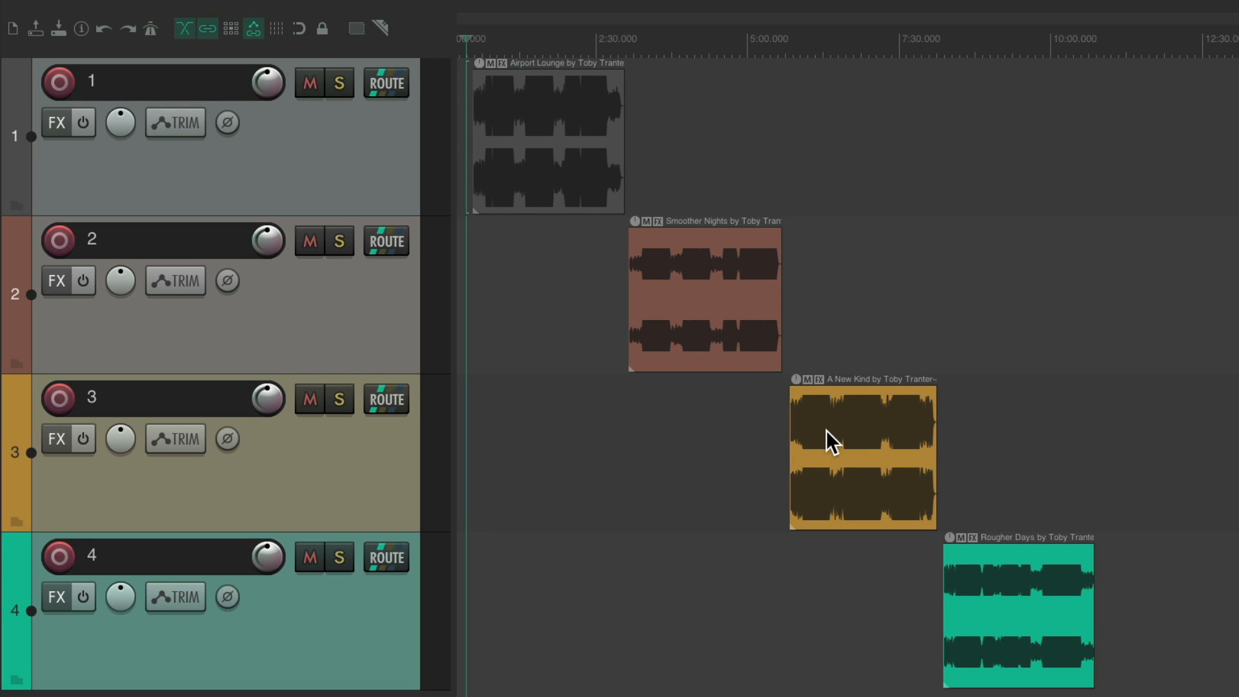
Preview the songs by jumping playback into the second, third and fourth songs
click(482, 38)
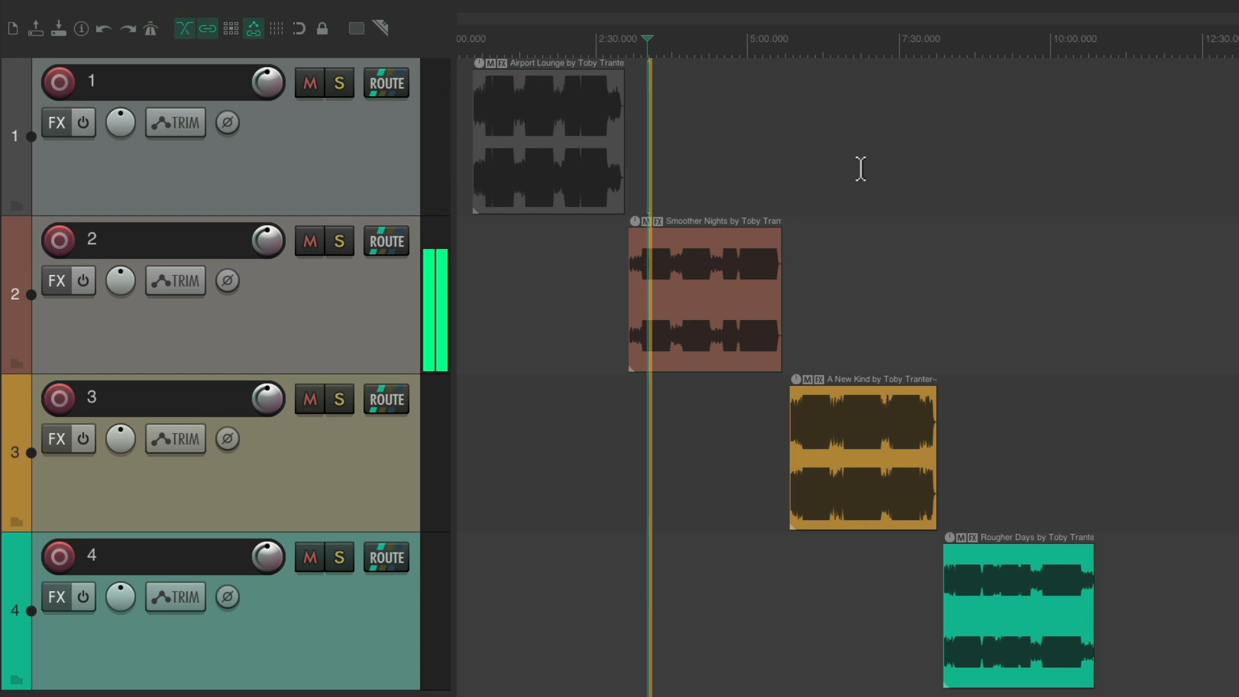
mouse_move(811, 46)
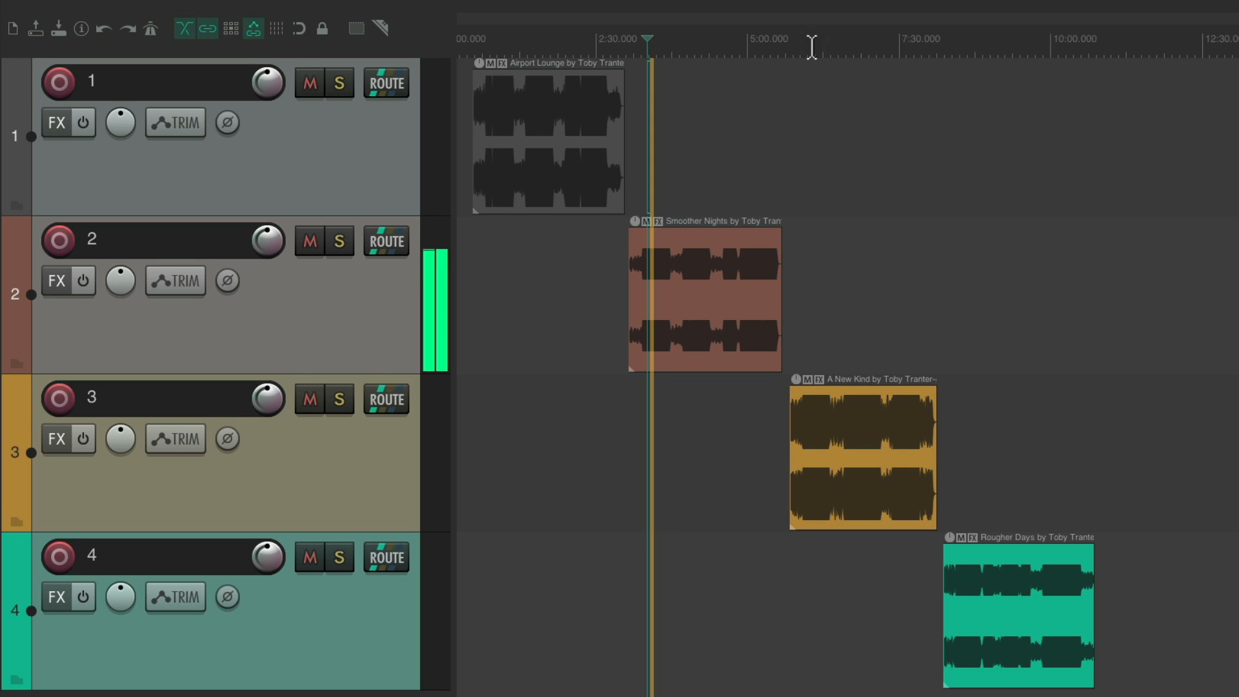
click(806, 40)
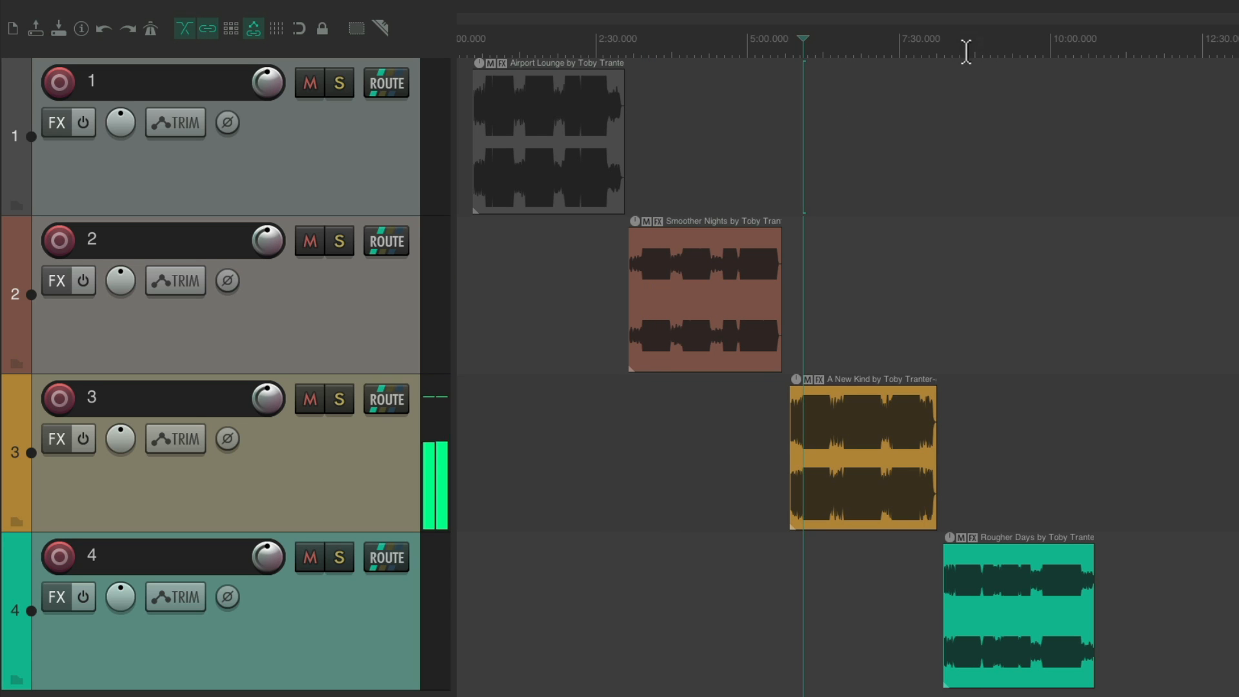
click(968, 46)
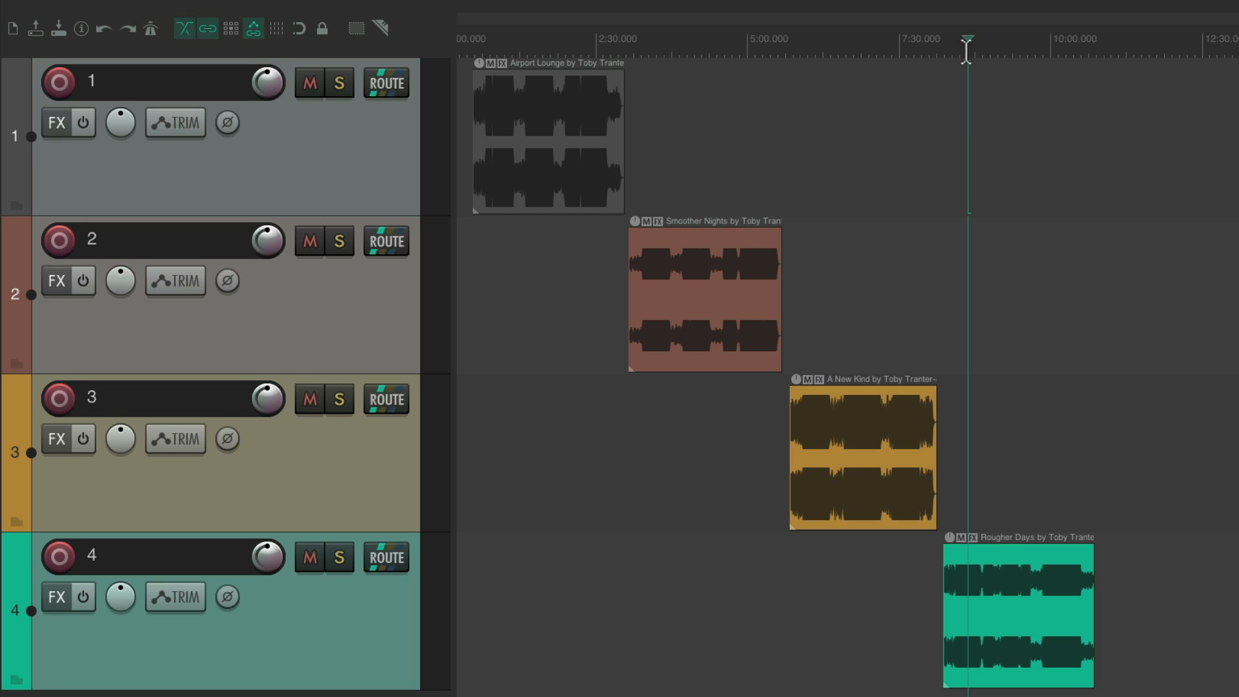
Bind Control+N to Normalize items (peak/RMS/LUFS) via the filtered Actions list
click(488, 11)
text(norm)
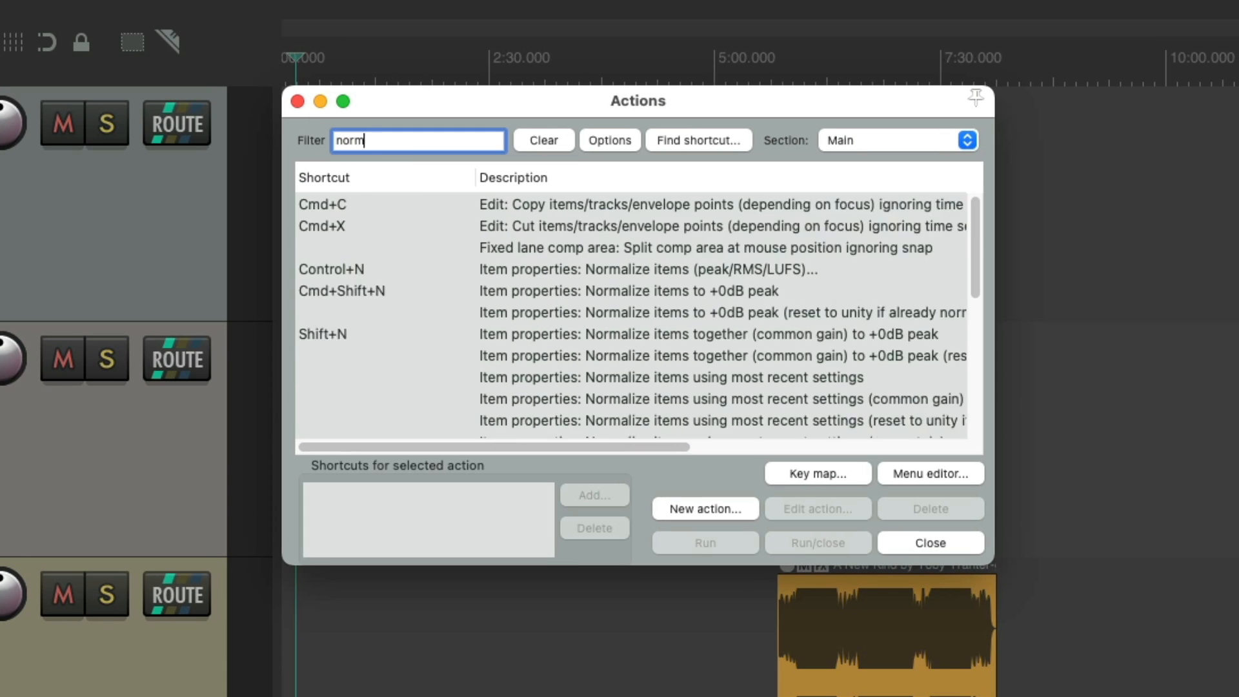
text(alize)
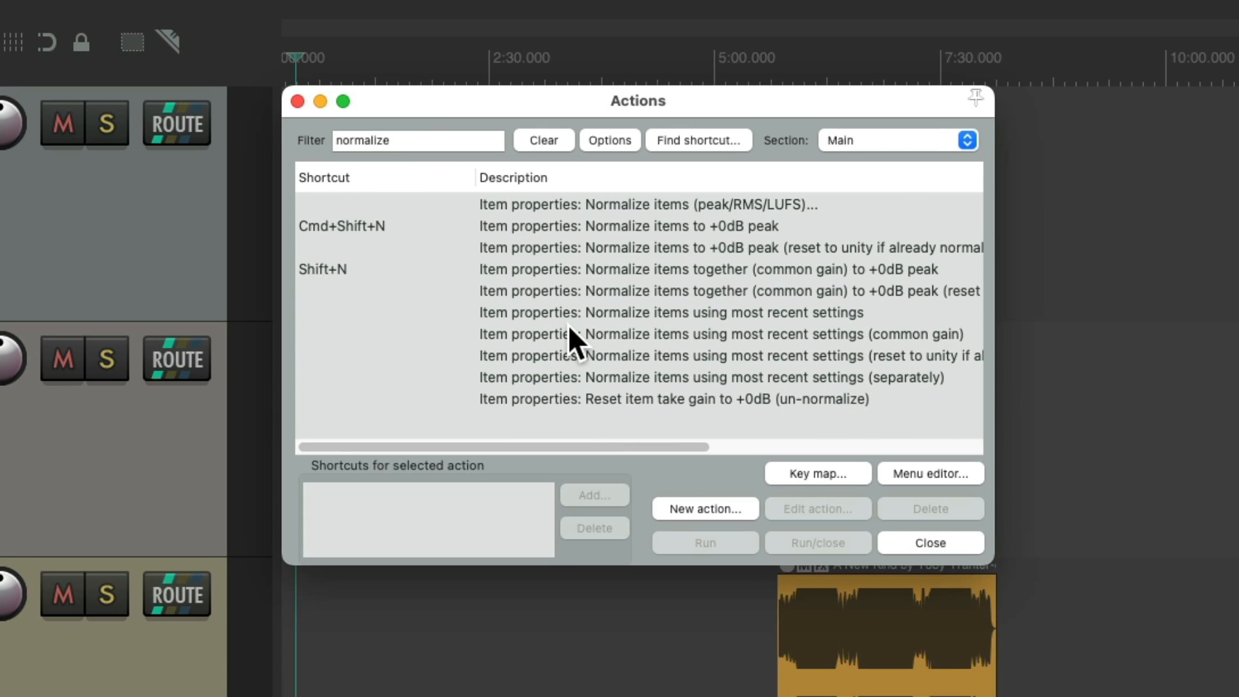
mouse_move(620, 225)
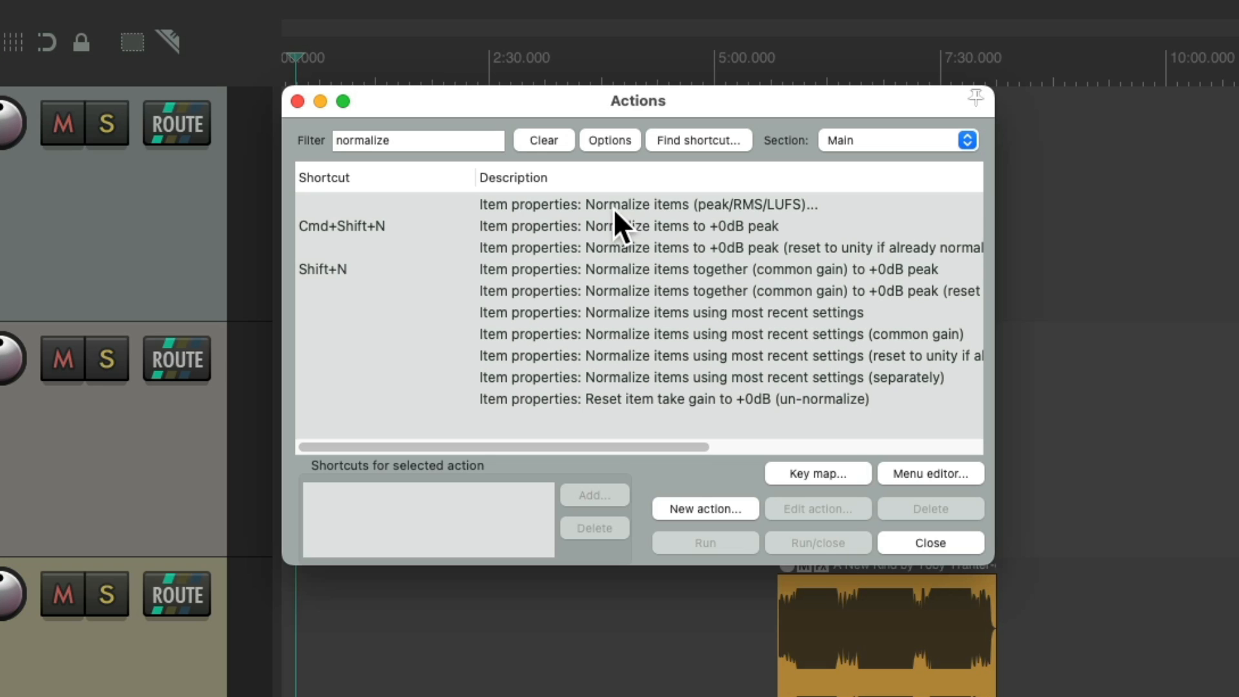
click(648, 204)
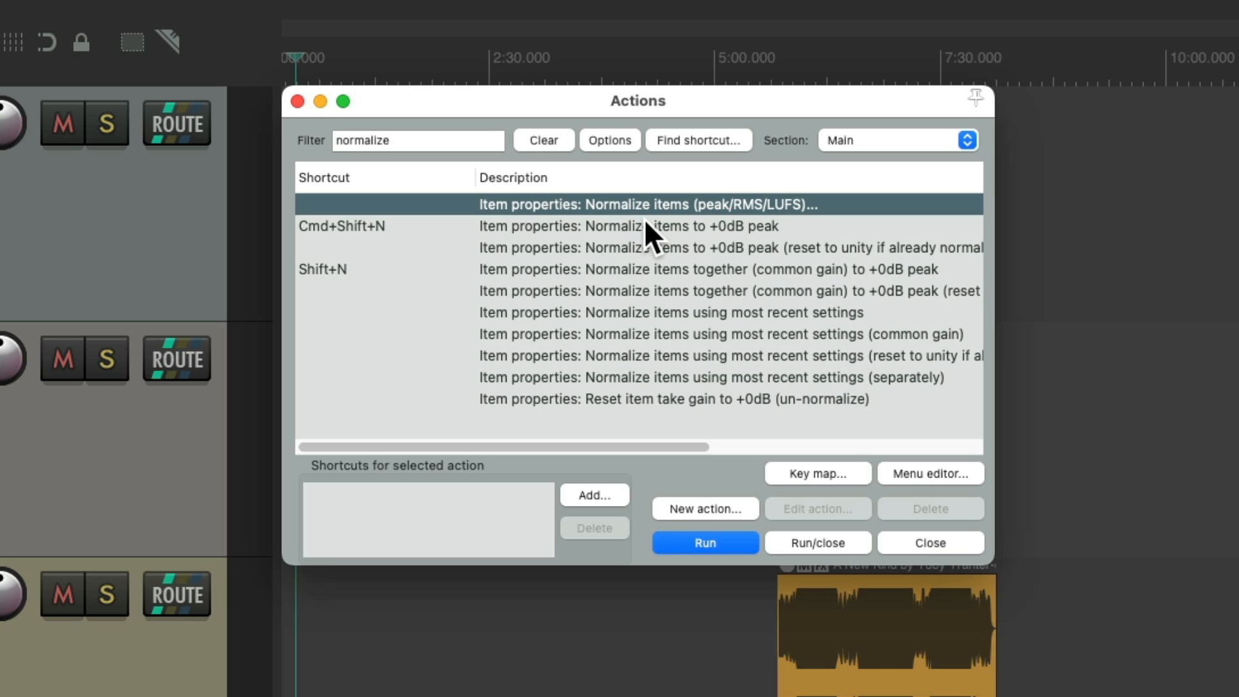
mouse_move(738, 231)
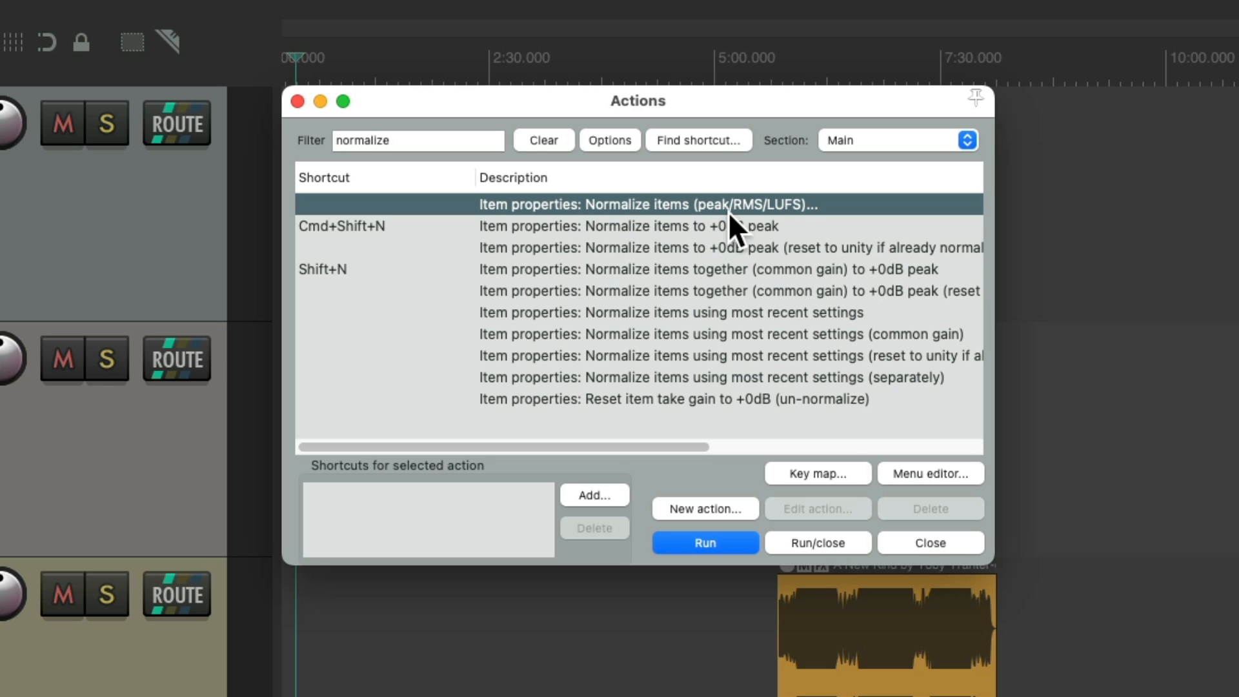
mouse_move(800, 230)
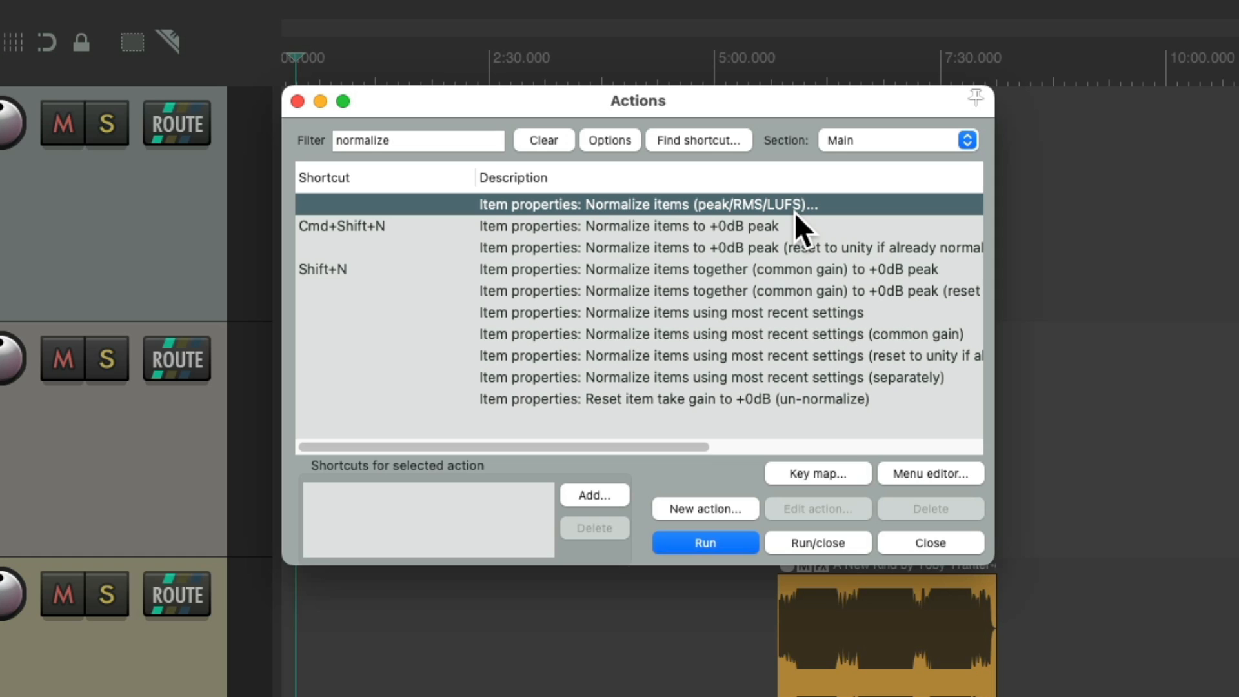
mouse_move(581, 233)
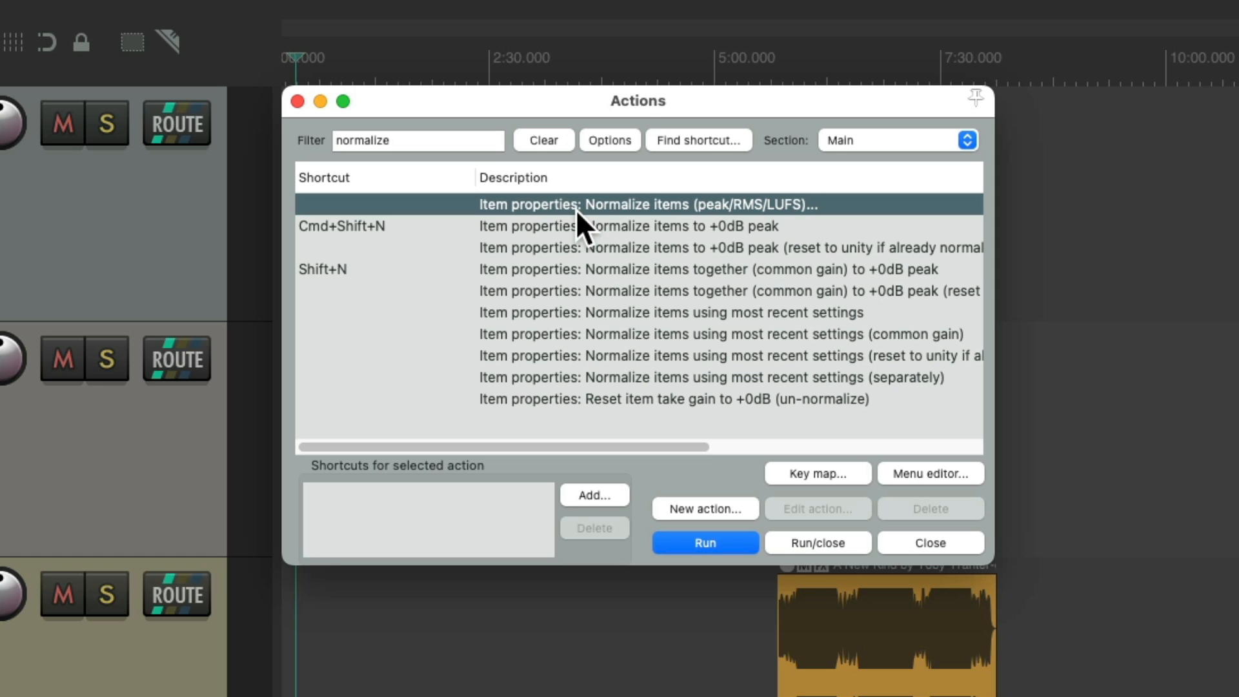
click(594, 495)
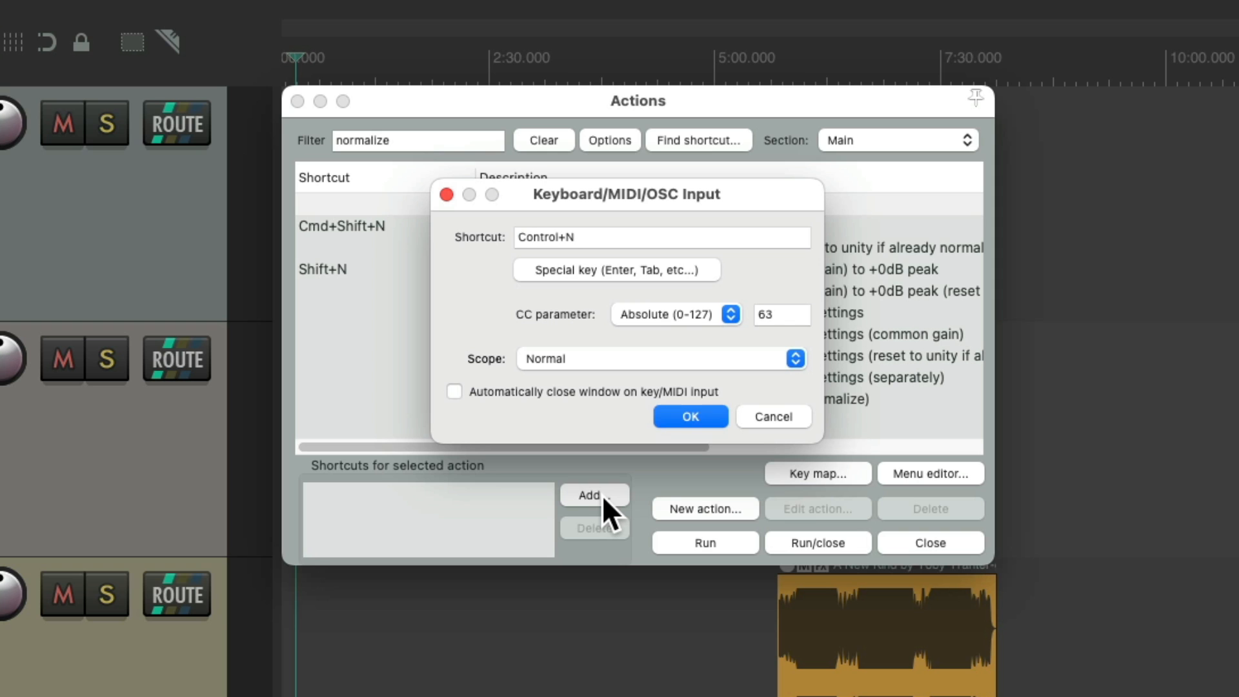
click(689, 416)
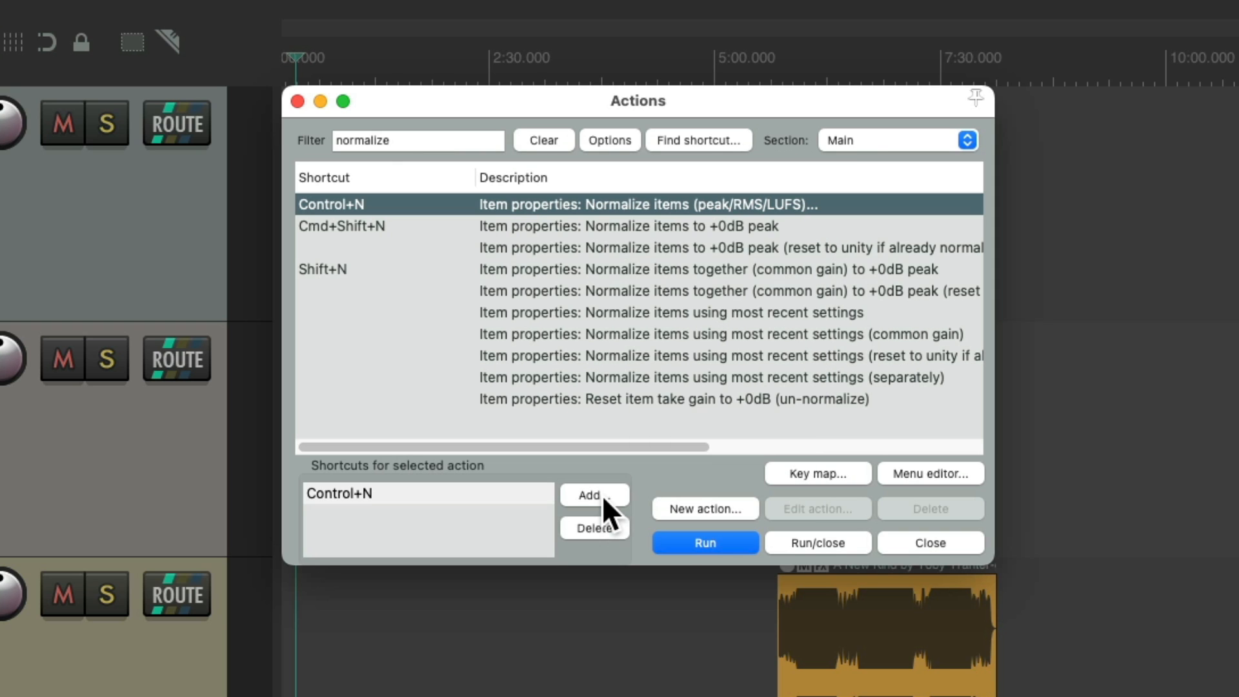
click(930, 543)
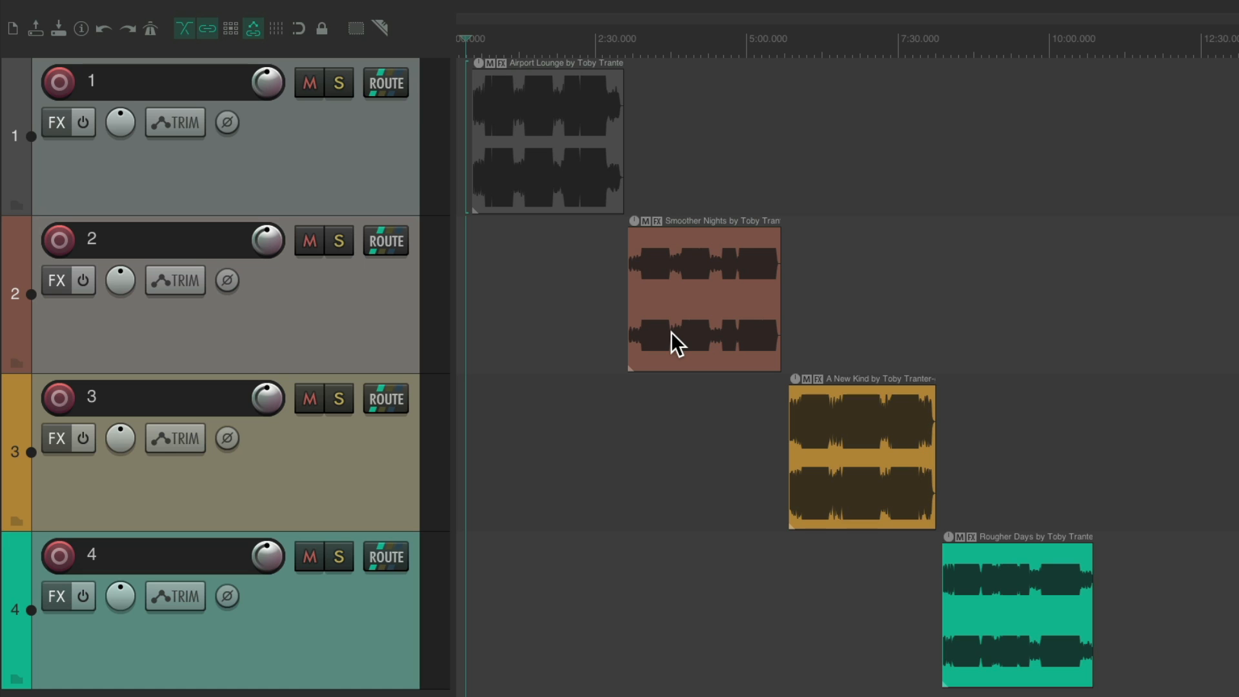
mouse_move(578, 170)
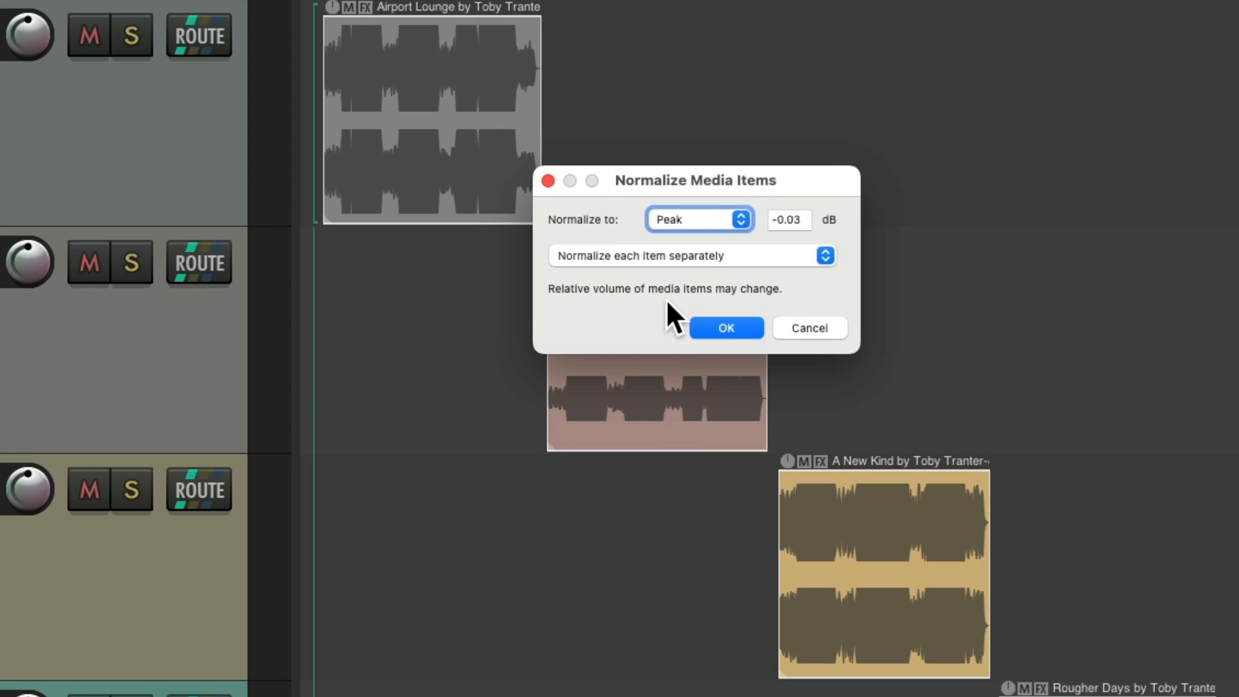
mouse_move(709, 259)
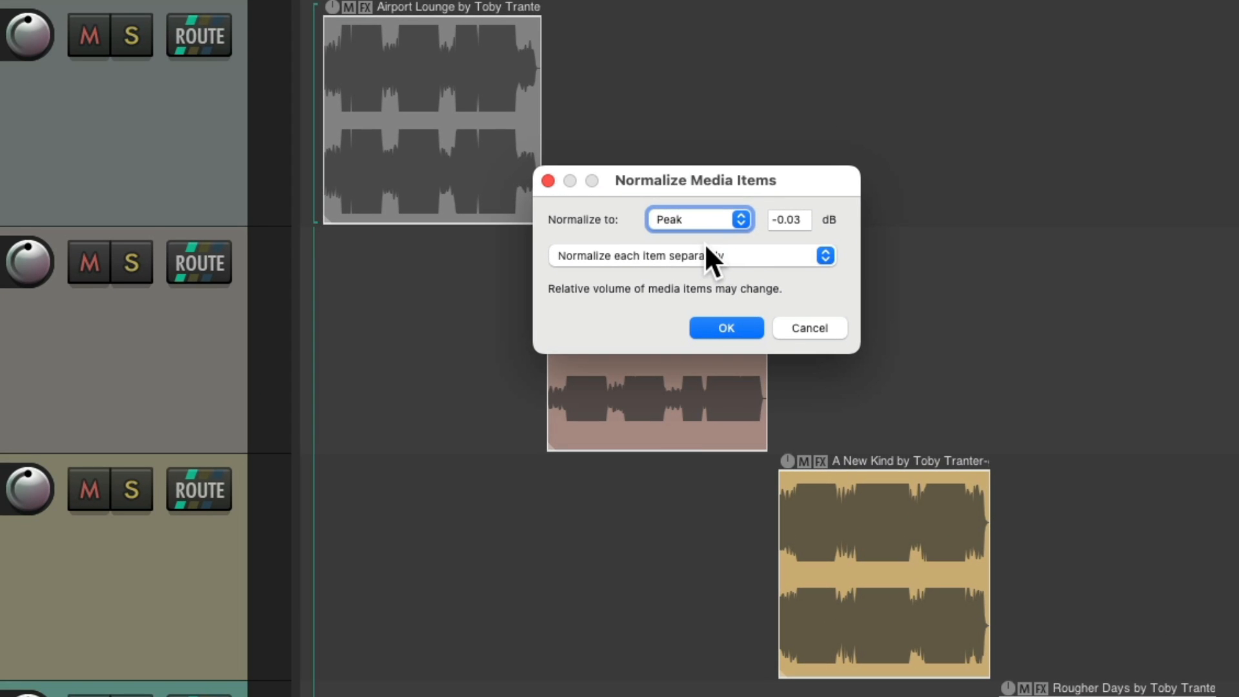
mouse_move(742, 245)
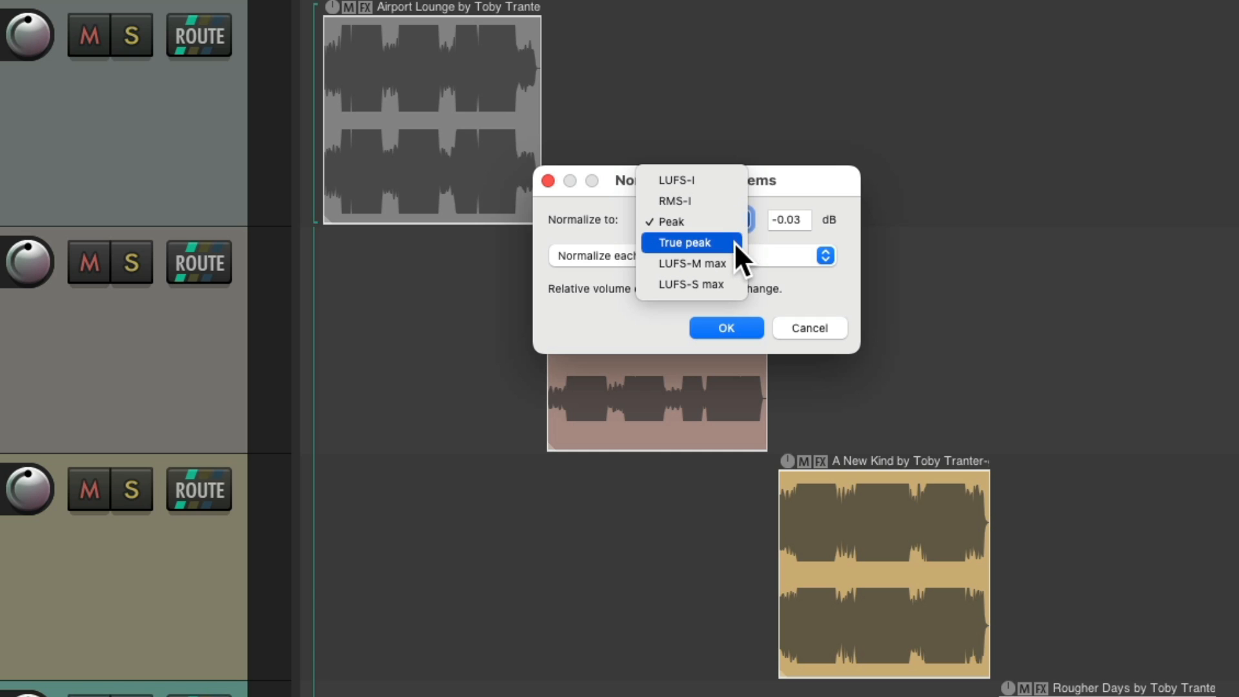
mouse_move(691, 201)
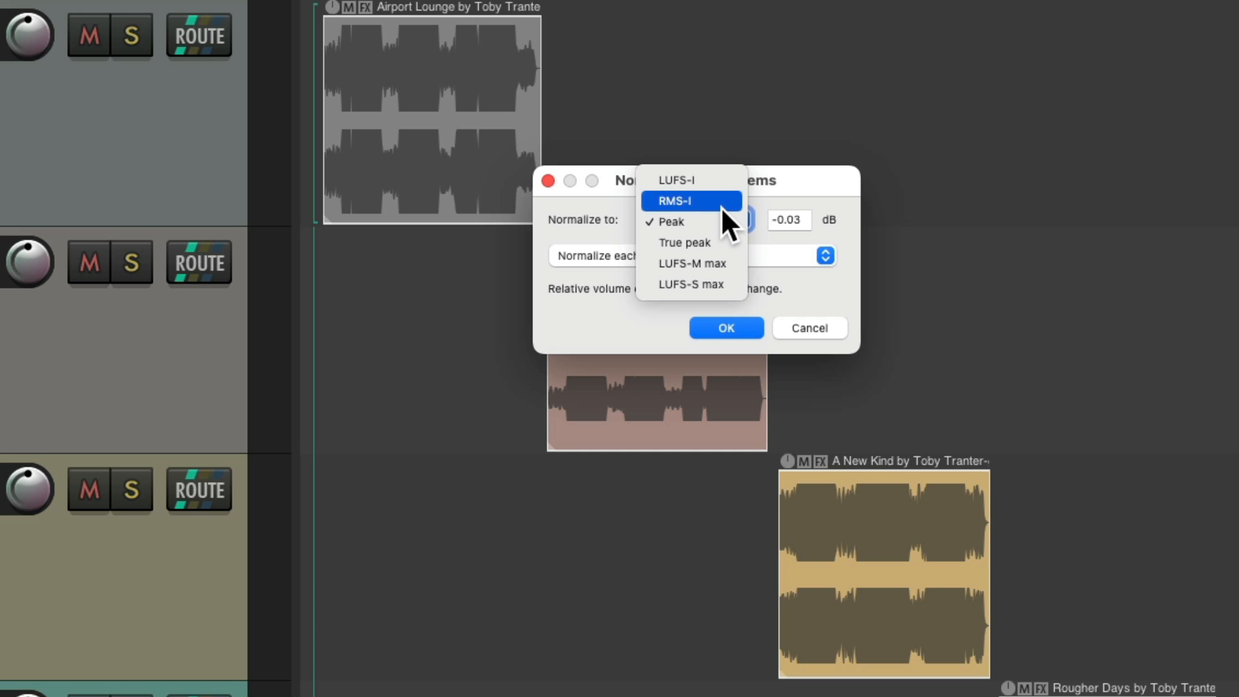
mouse_move(690, 179)
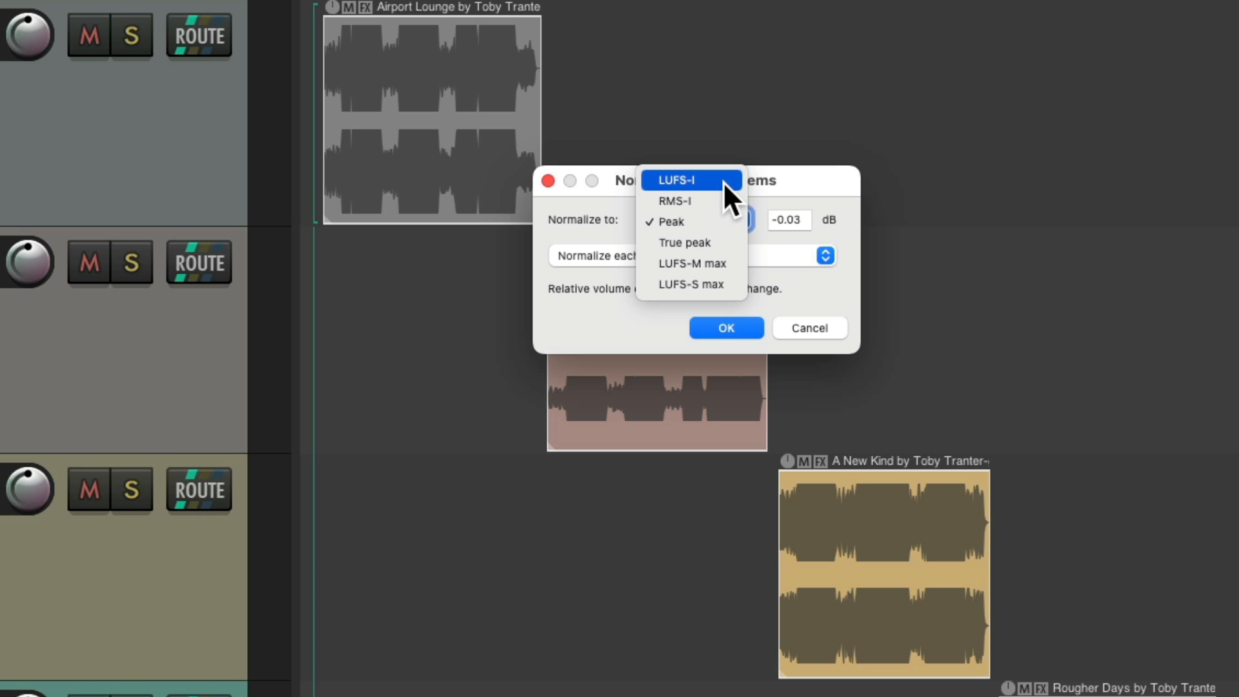
Apply LUFS-I normalization at -14 with 'Normalize each item separately' kept on
click(674, 180)
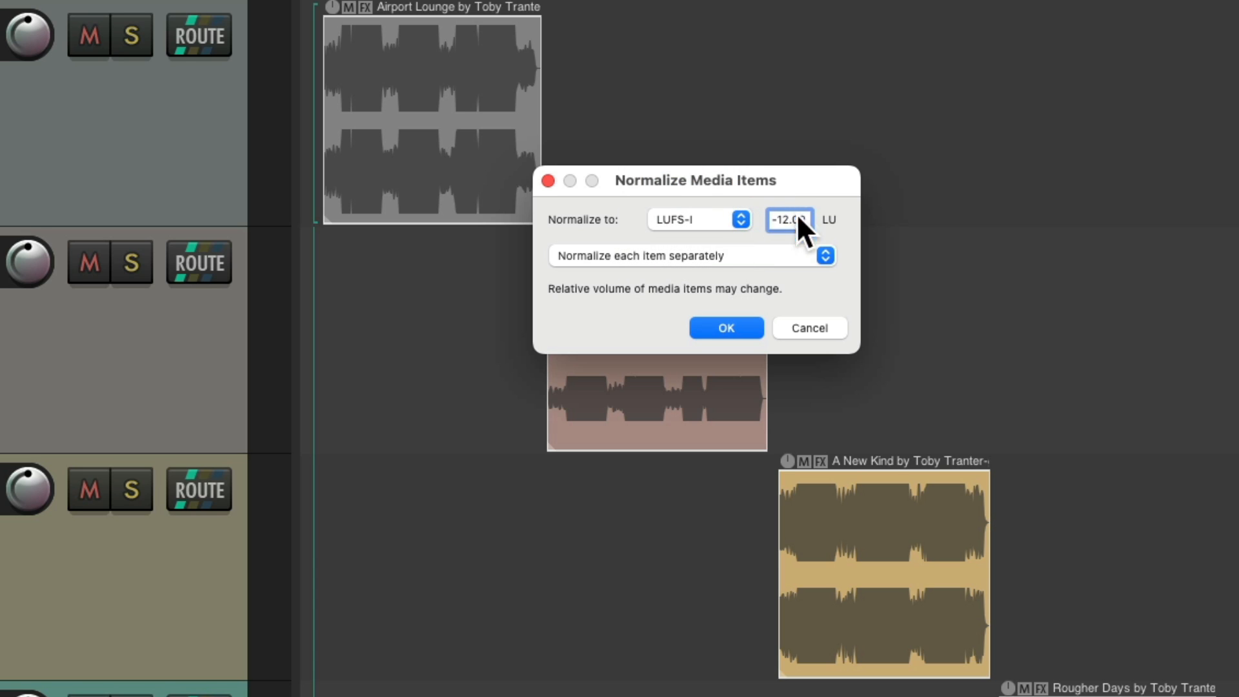
text(-14)
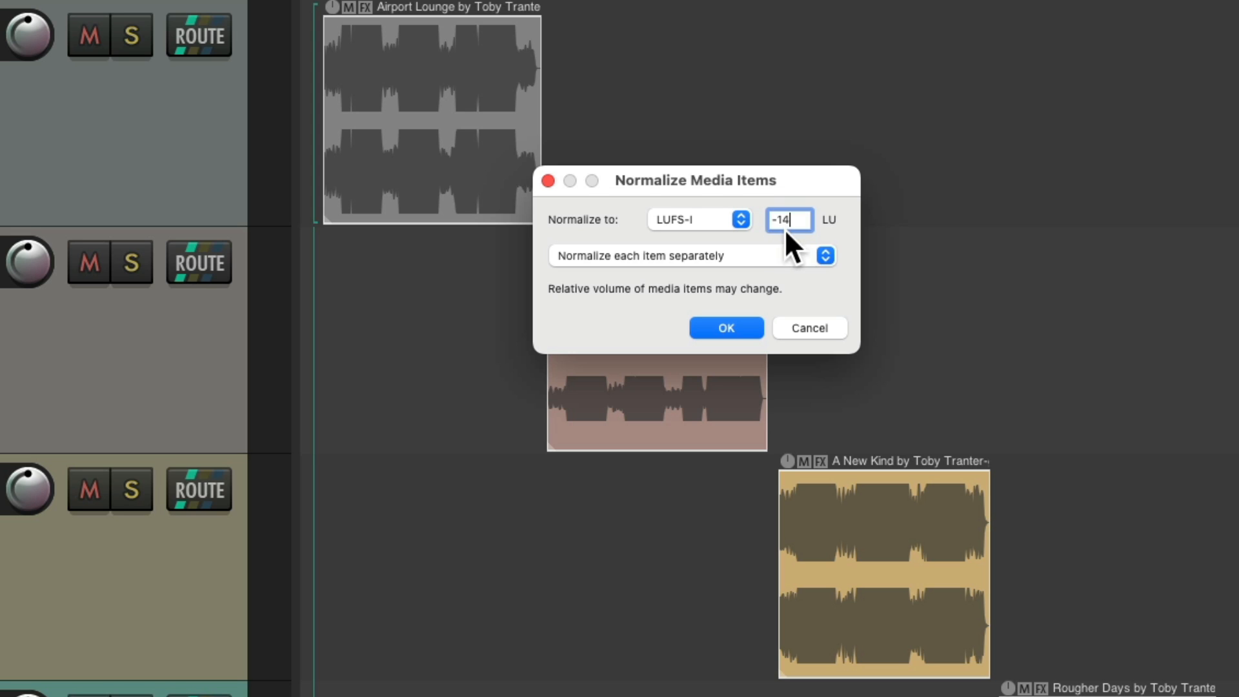
mouse_move(754, 271)
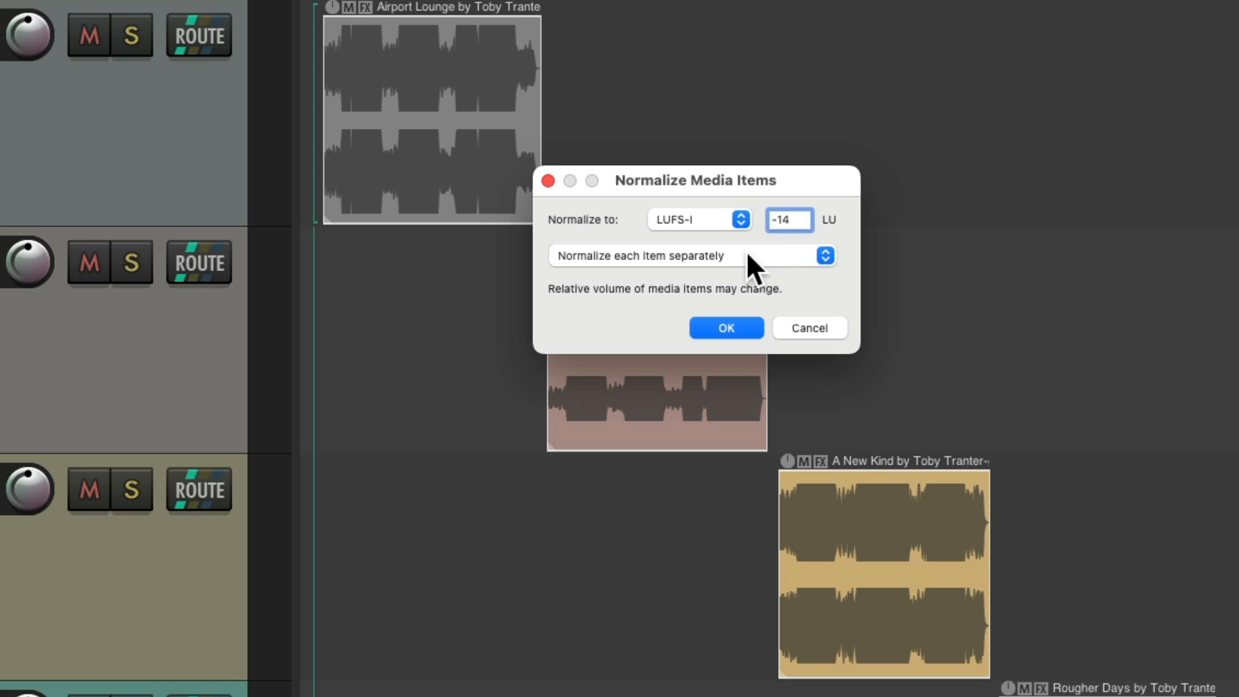
mouse_move(763, 281)
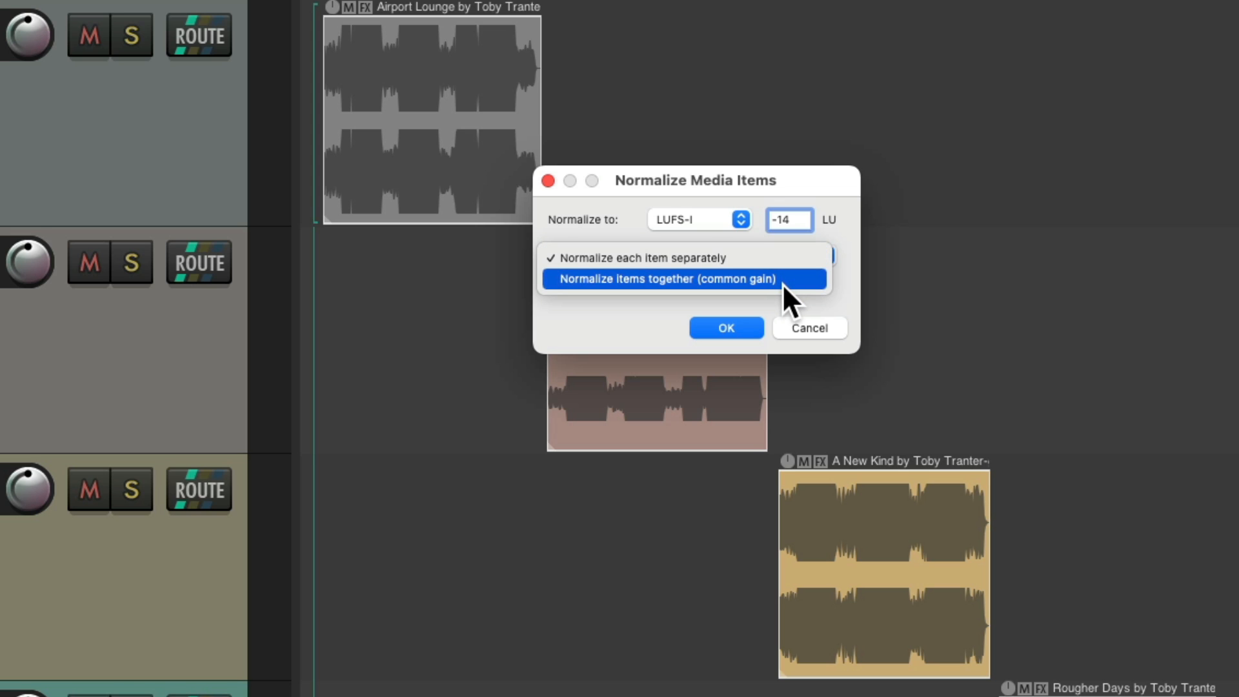
click(675, 278)
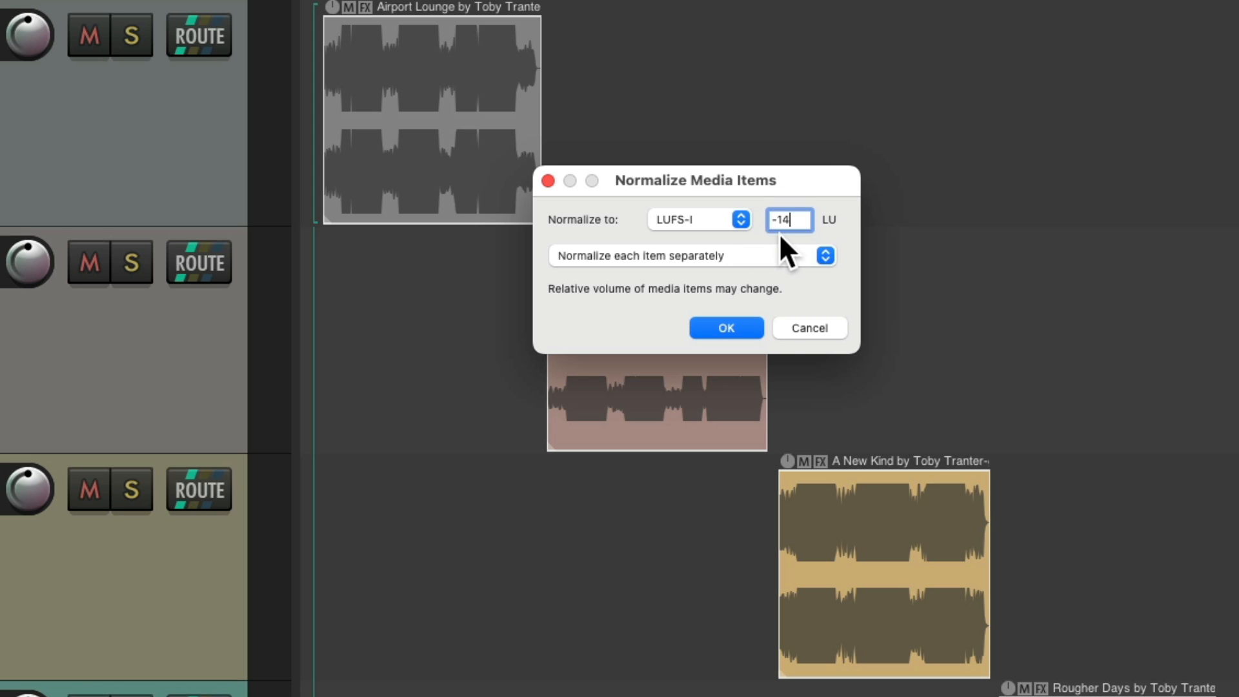
click(725, 327)
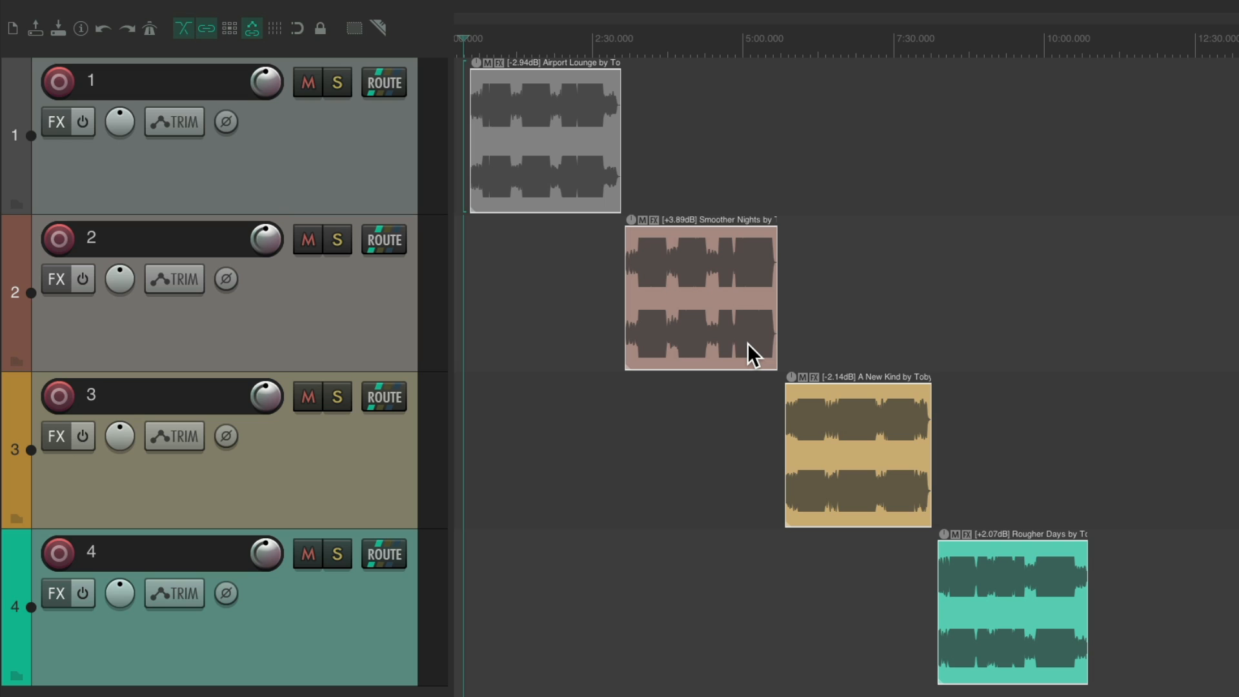
click(493, 39)
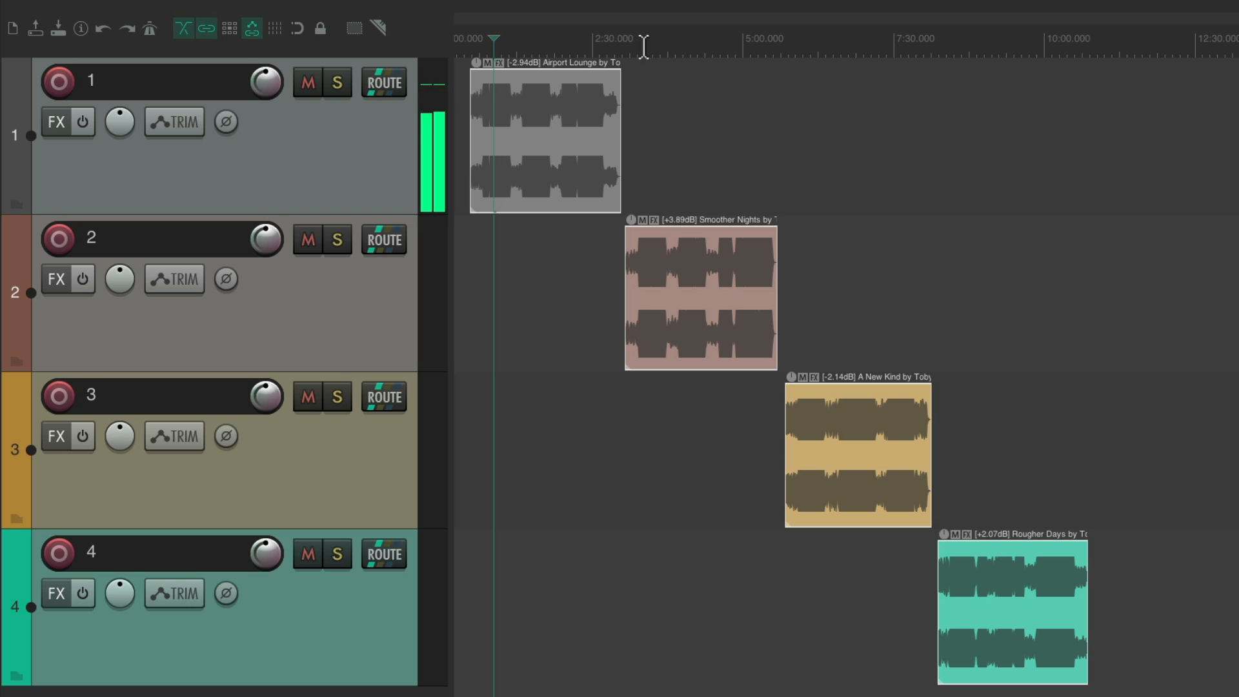
click(644, 46)
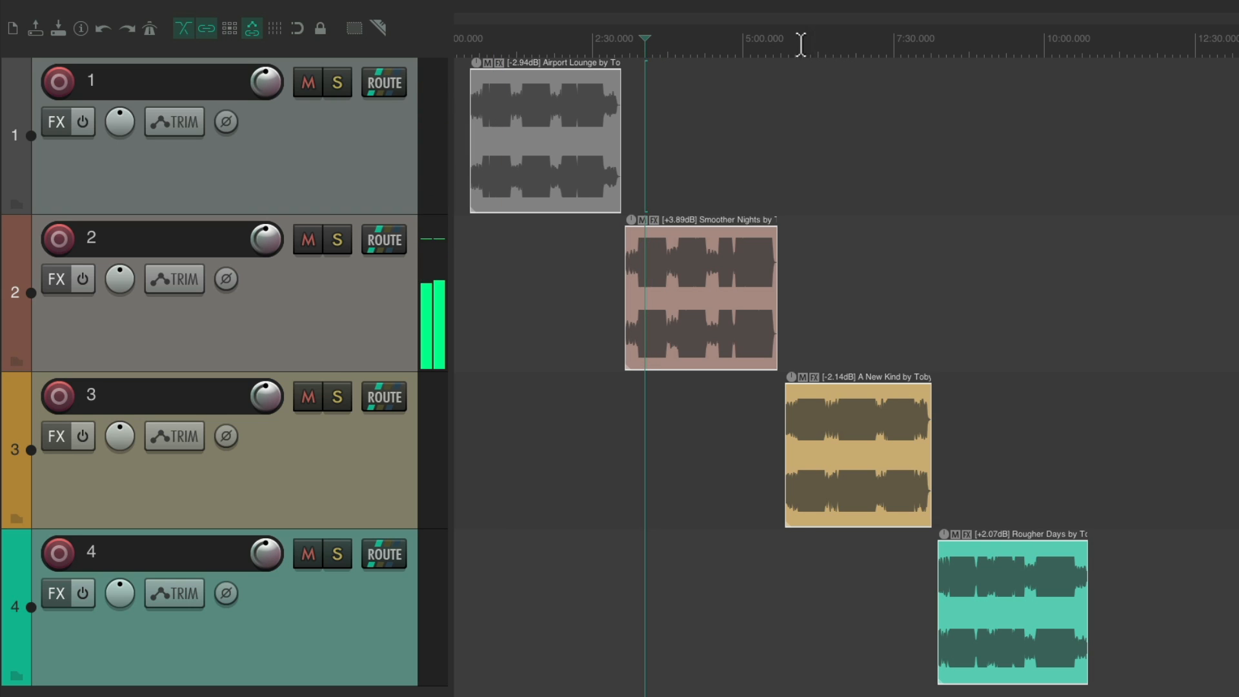
click(803, 40)
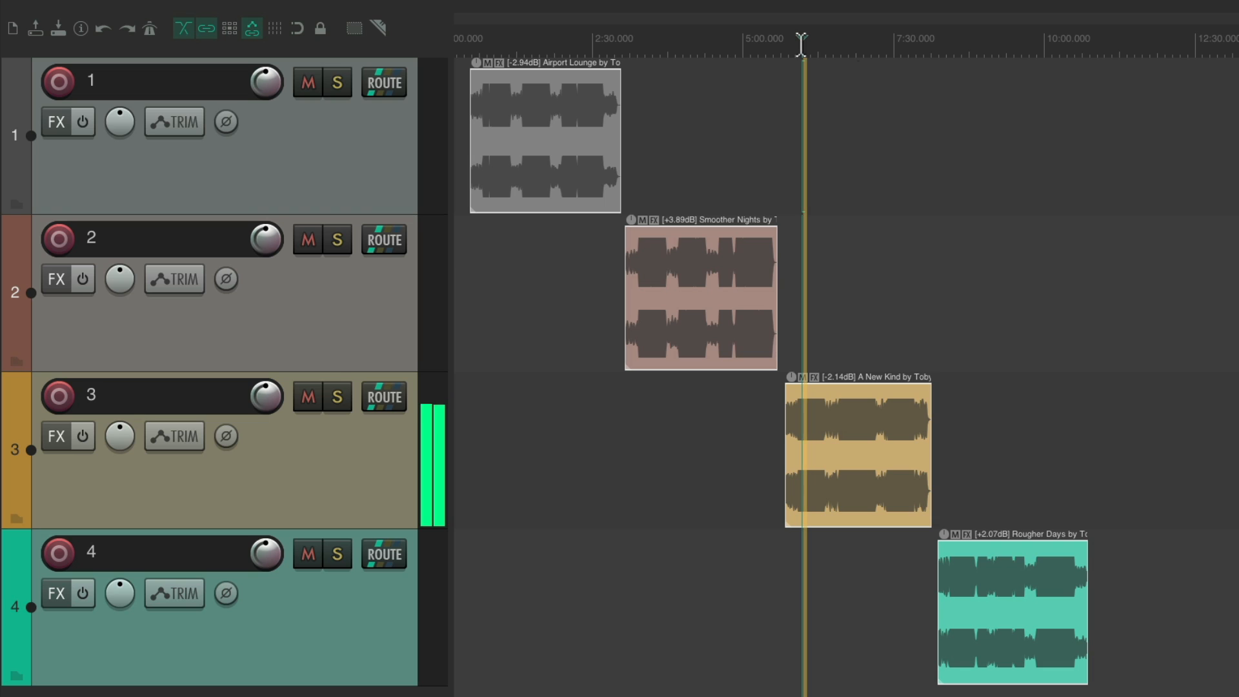
mouse_move(980, 69)
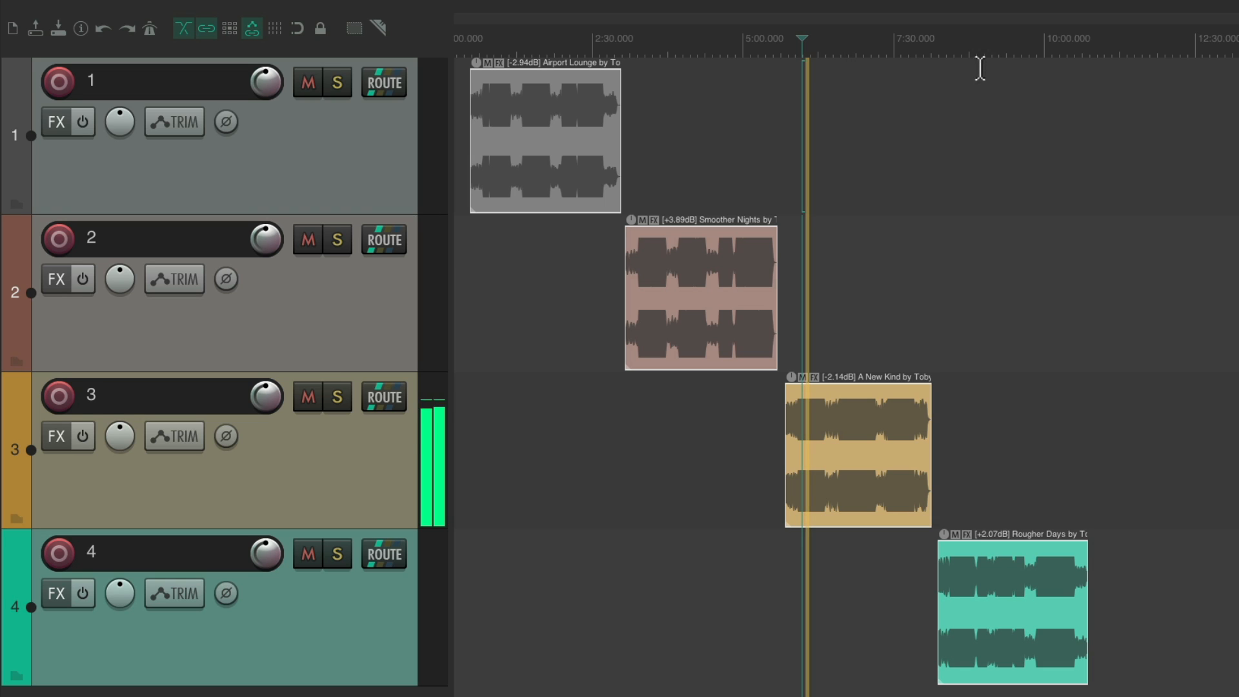
click(953, 39)
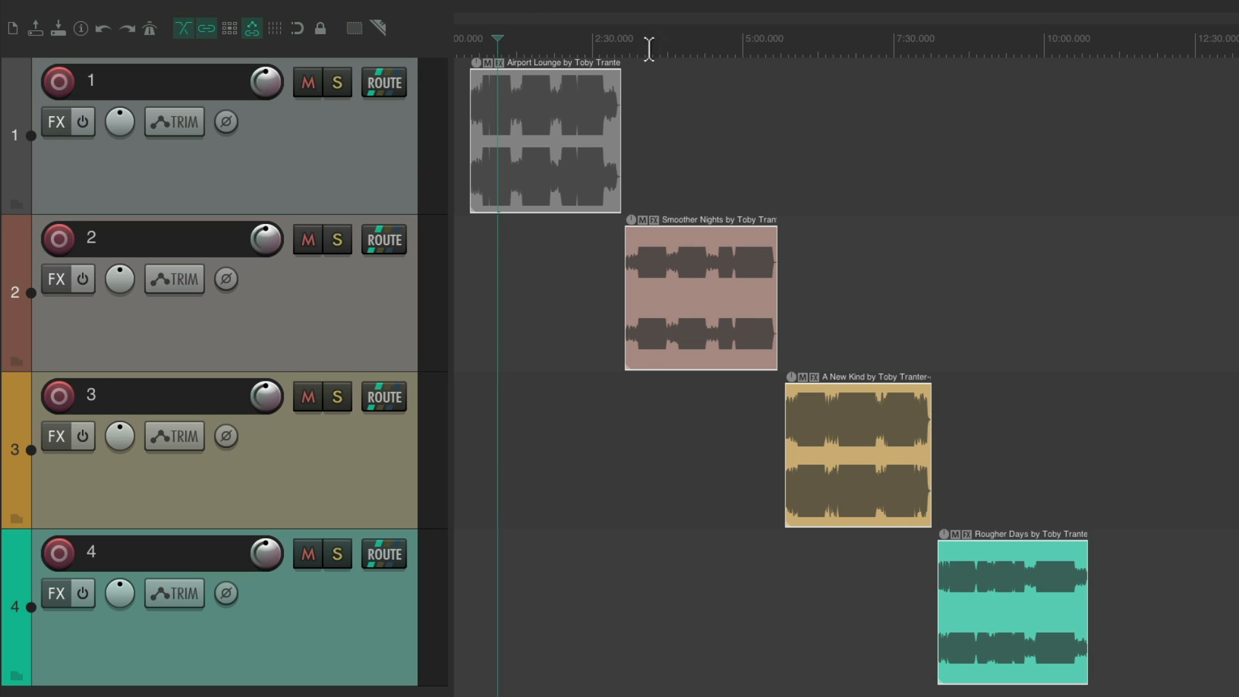
click(650, 38)
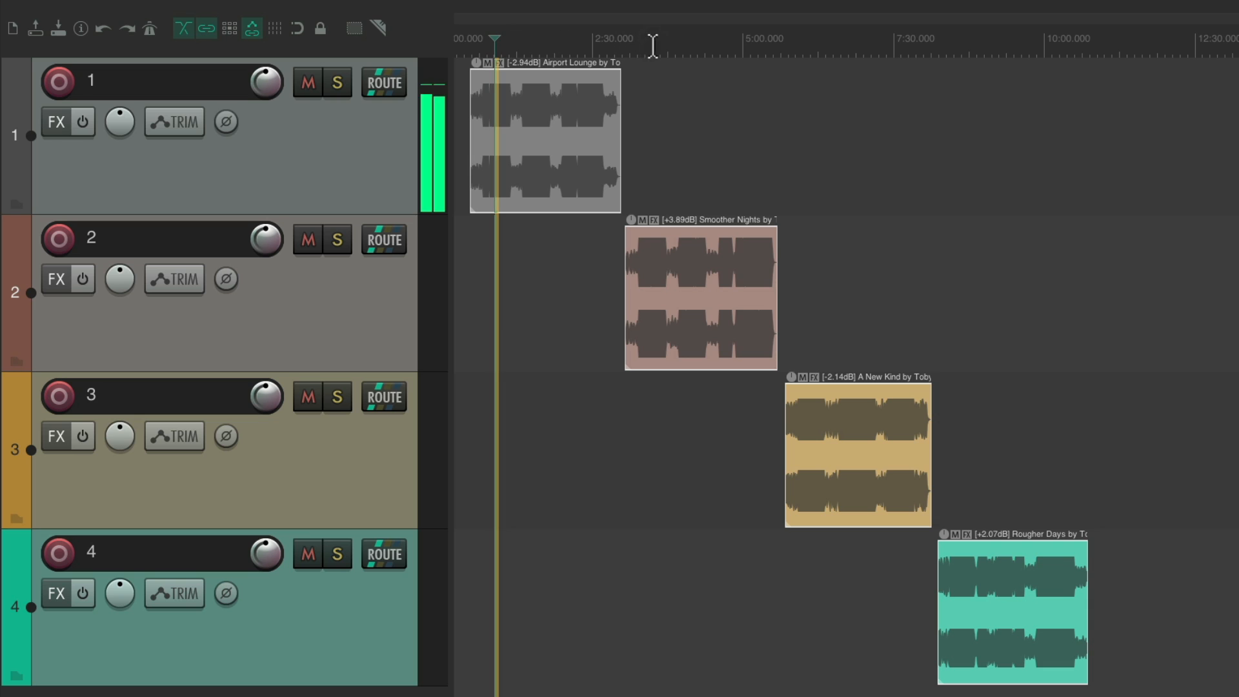
click(644, 44)
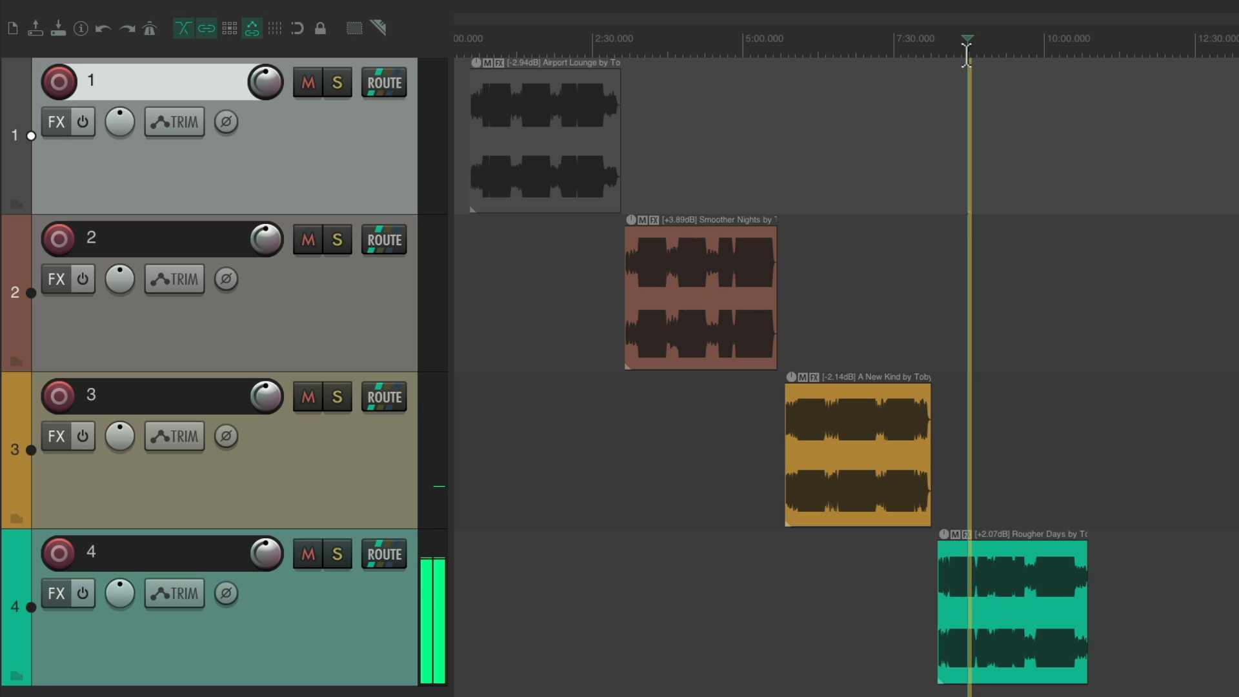
click(853, 38)
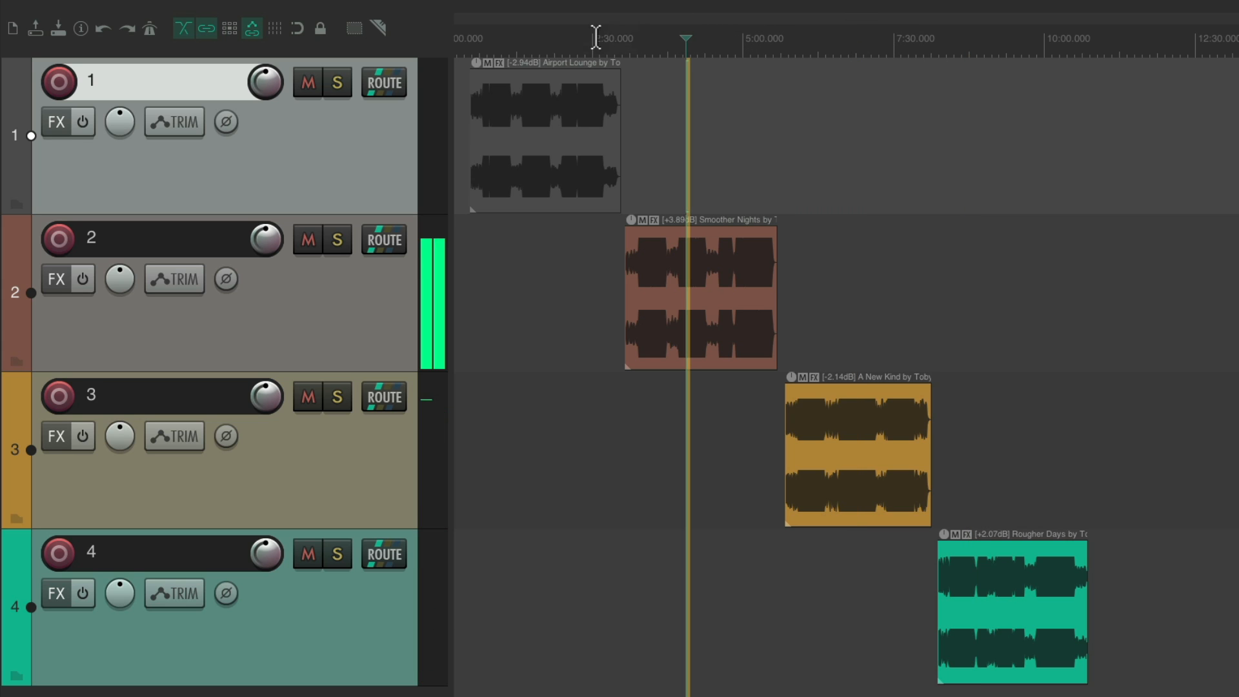
click(534, 38)
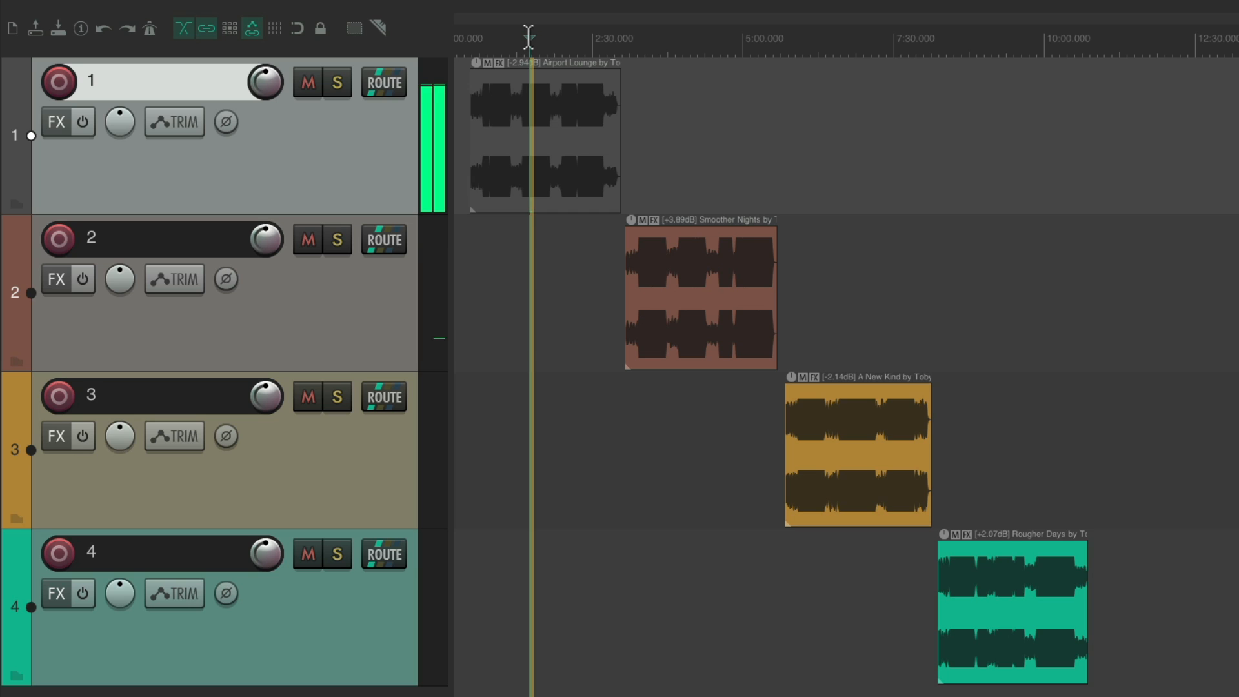